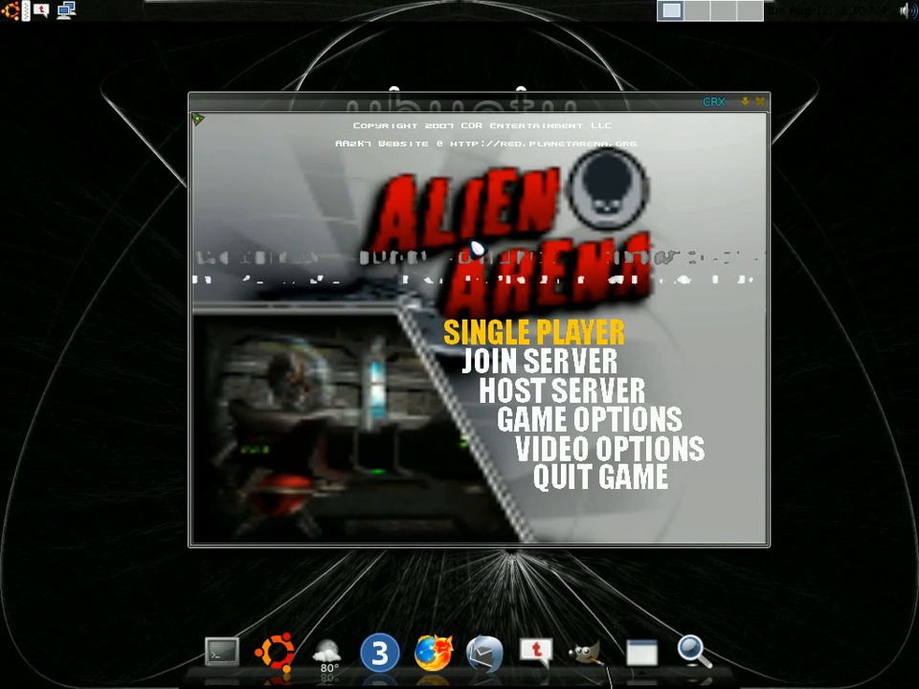
Start a single-player deathmatch and fire at opponents, reaching 4 frags and 5 deaths.
{"action": "left_click", "coordinate": [530, 333]}
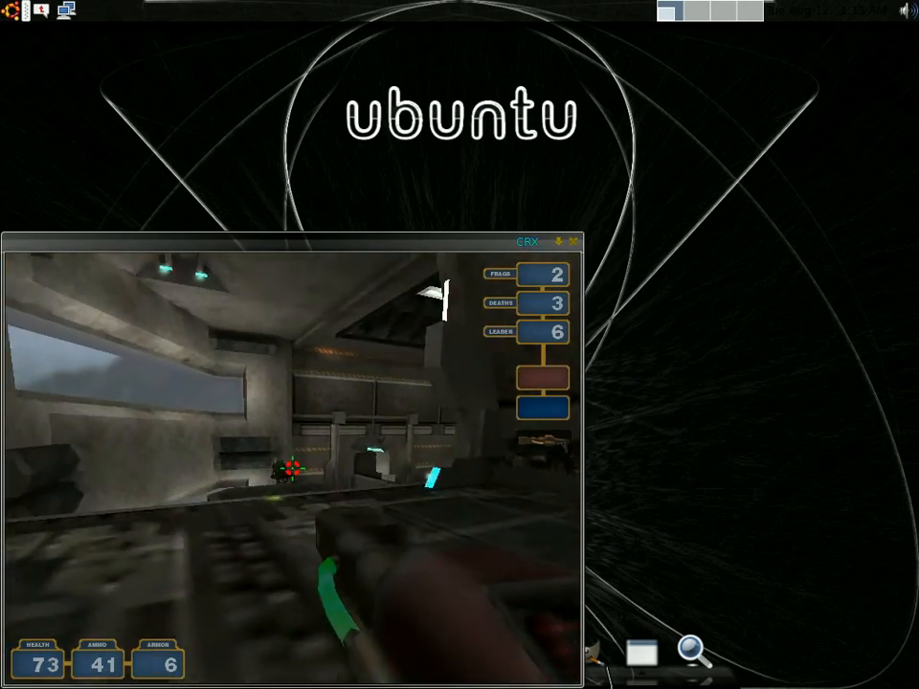
{"action": "left_click", "coordinate": [292, 469]}
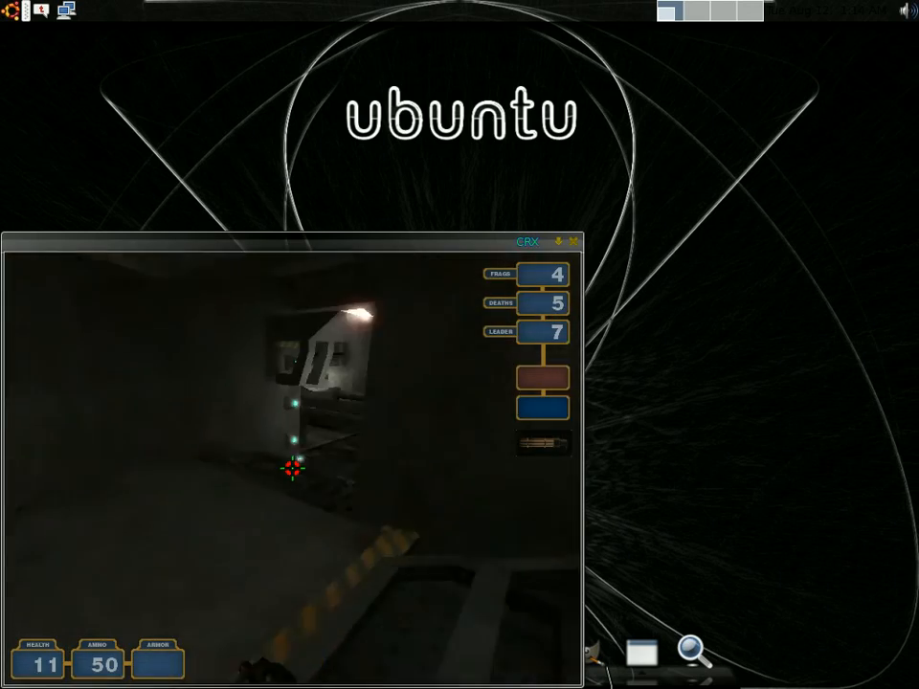
{"action": "left_click", "coordinate": [292, 469]}
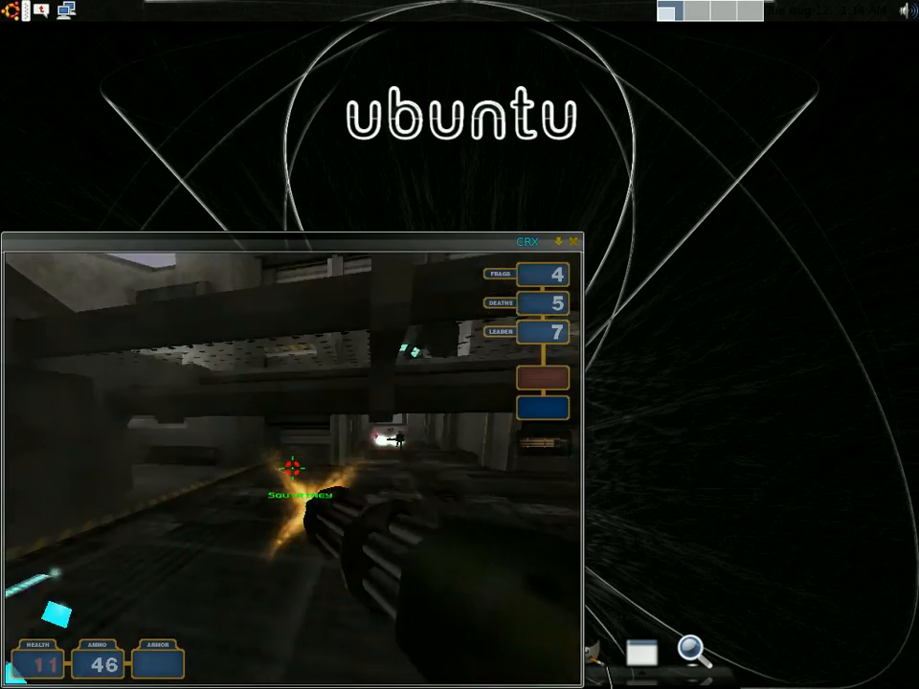